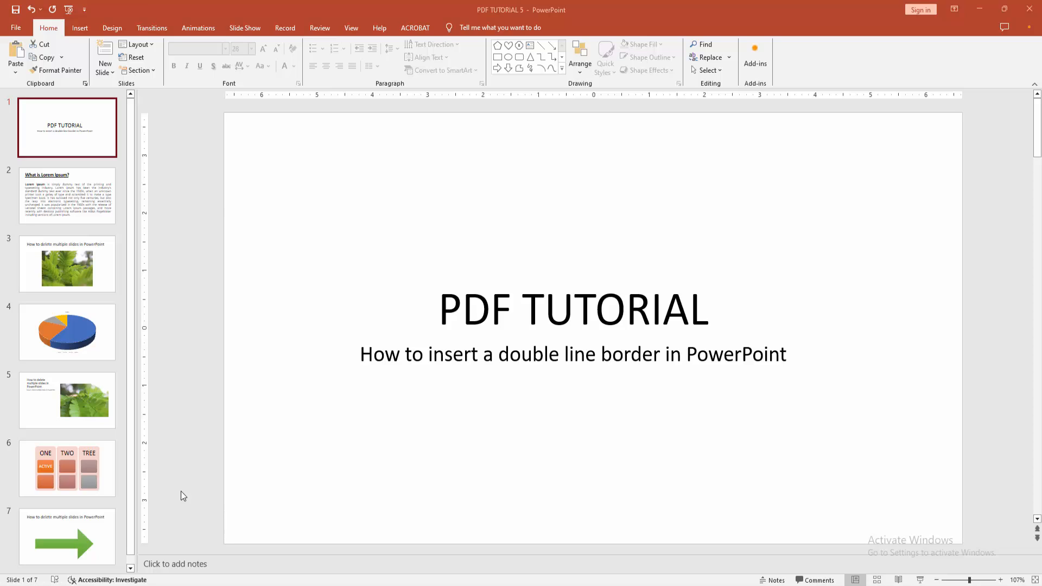
mouse_move(175, 466)
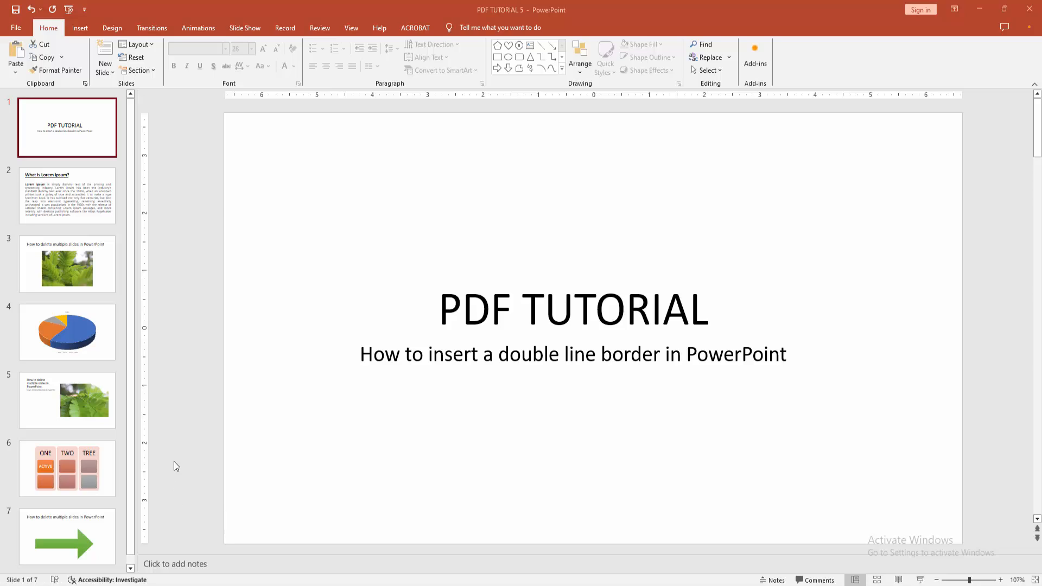
mouse_move(59, 38)
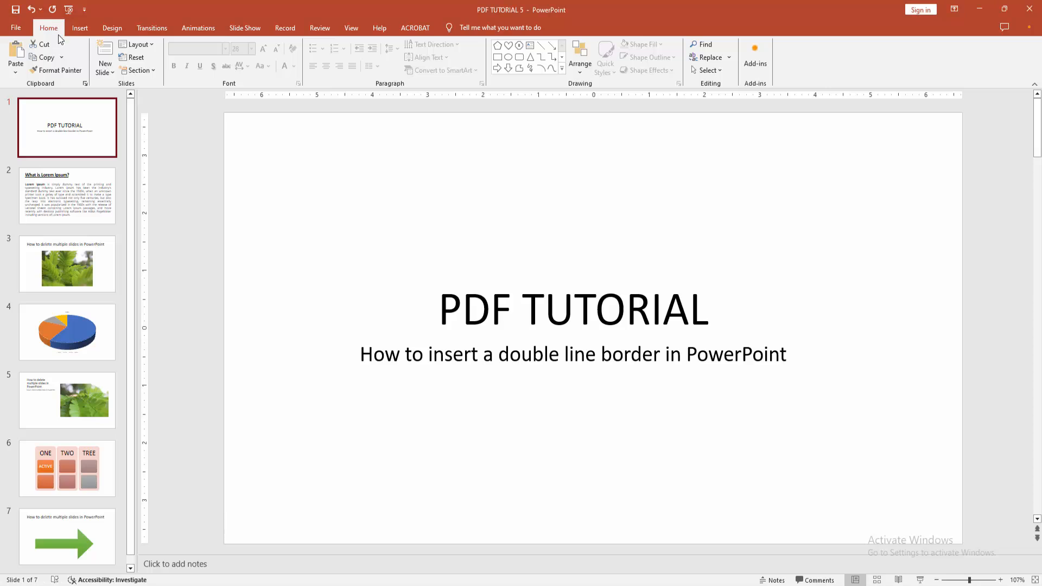
Insert a new blank slide as slide 2, after the PDF TUTORIAL title slide.
left_click(104, 50)
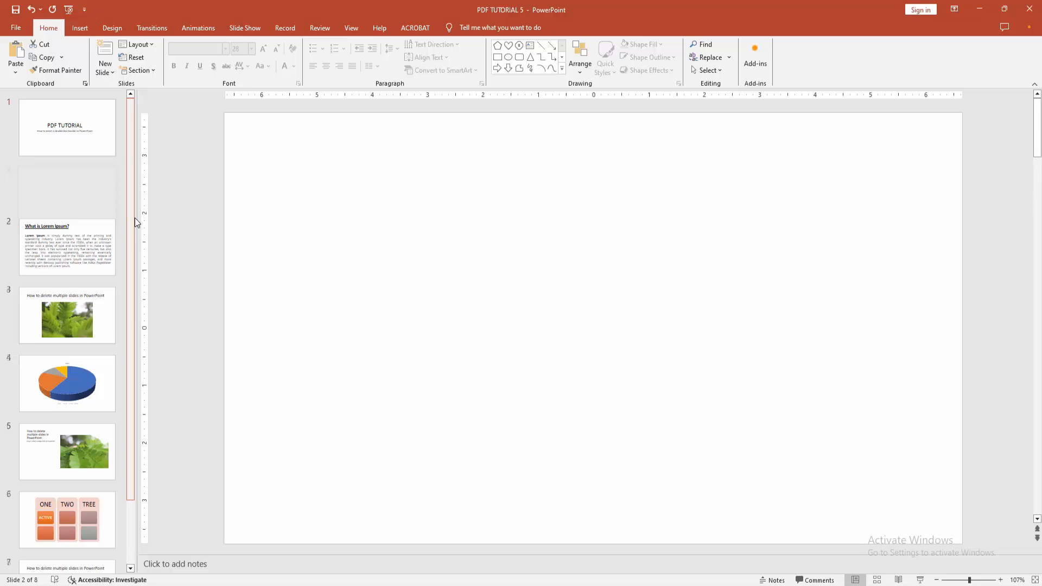
Draw a rounded rectangle shape across the middle of the blank slide.
left_click(79, 27)
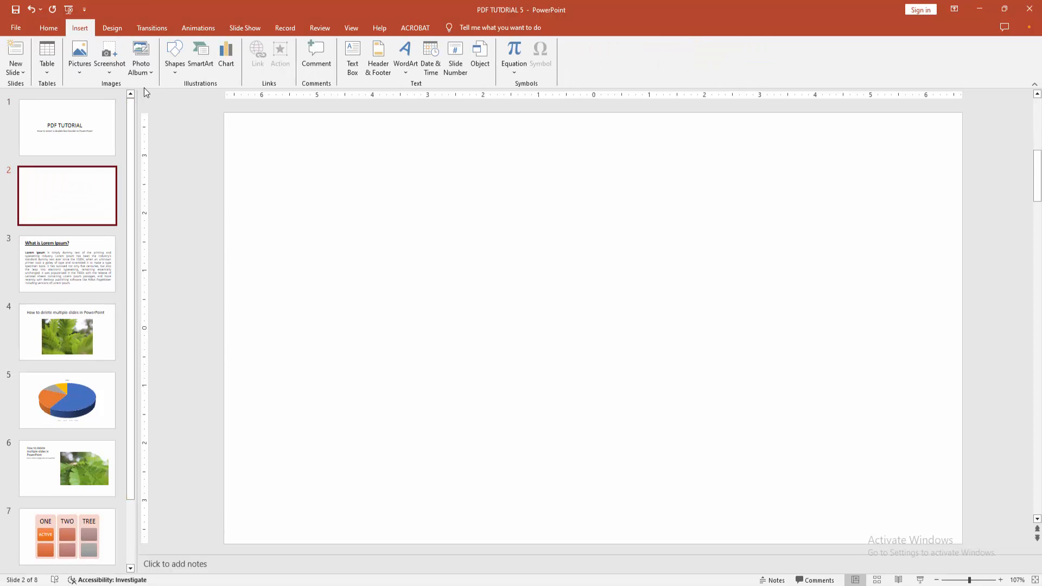
left_click(174, 54)
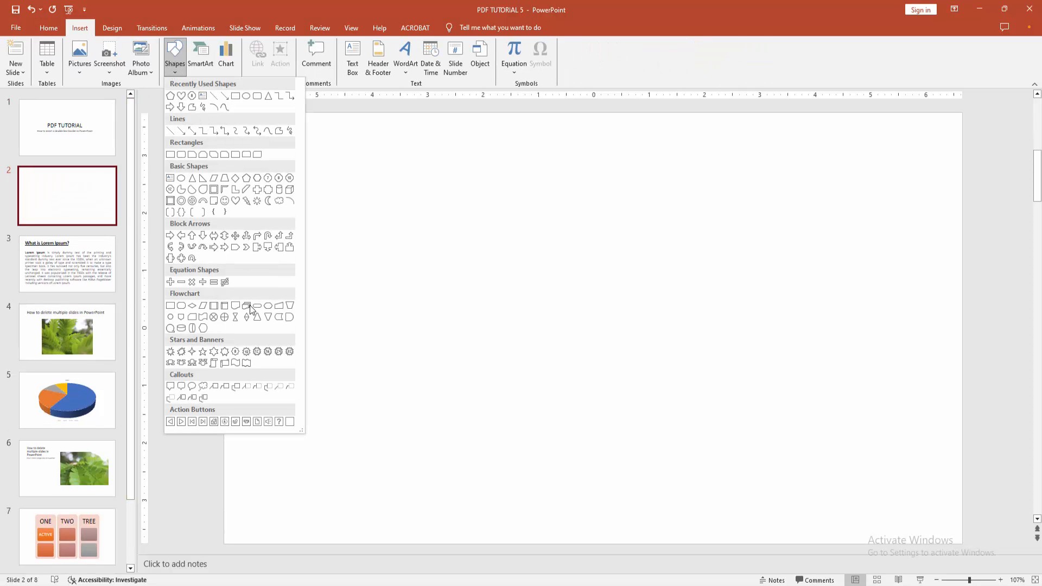
mouse_move(272, 173)
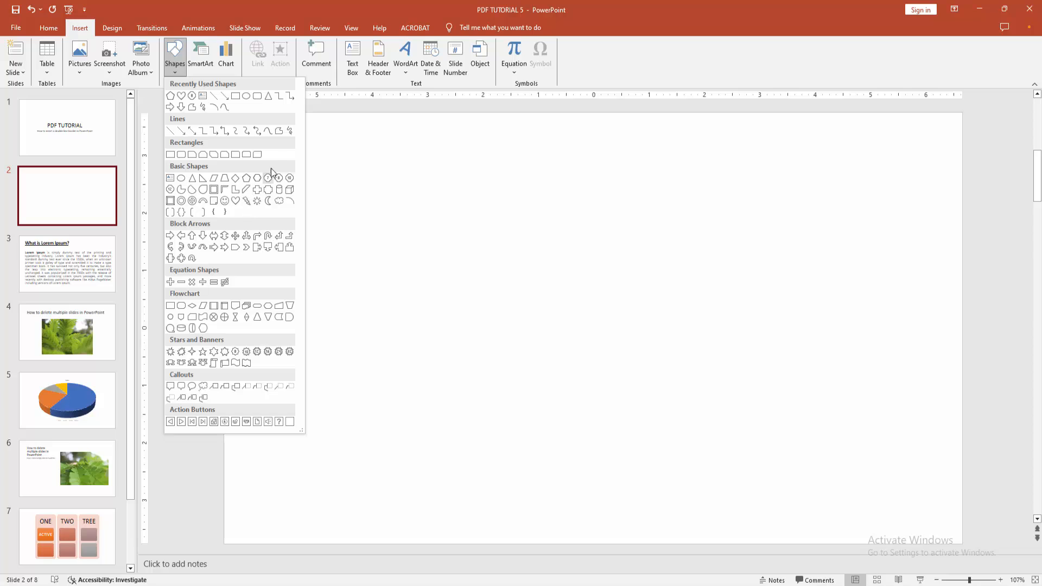
mouse_move(258, 100)
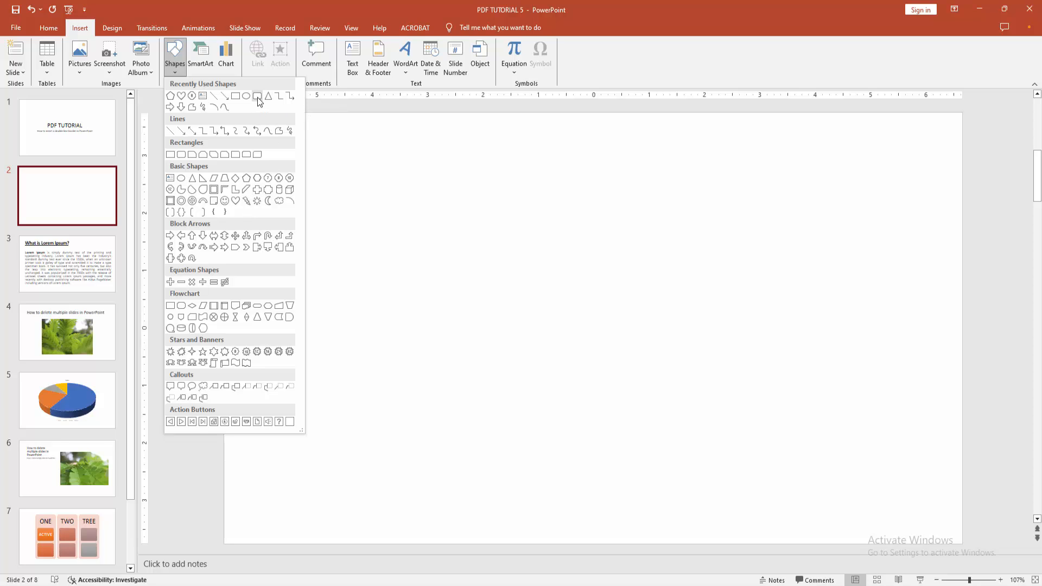
left_click(246, 96)
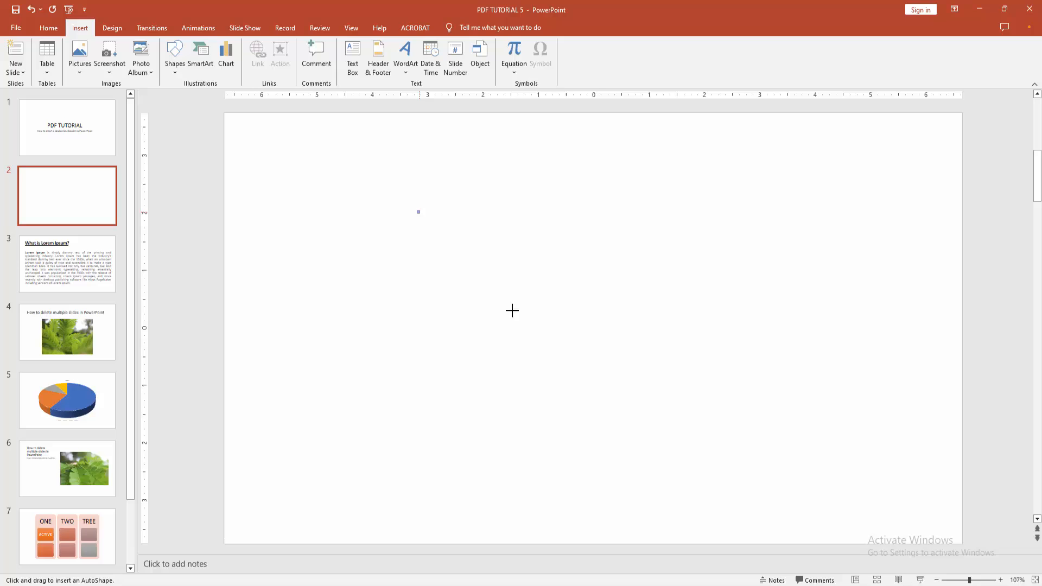
left_click_drag(438, 211, 664, 446)
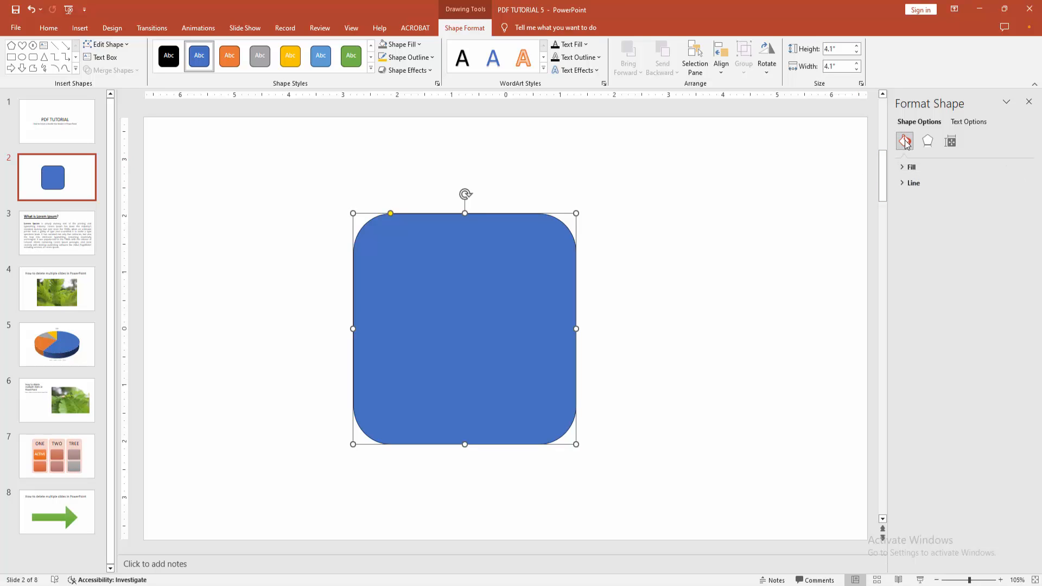
Expand the shape's Line settings in the Format Shape pane, showing a solid 1 pt line.
left_click(914, 183)
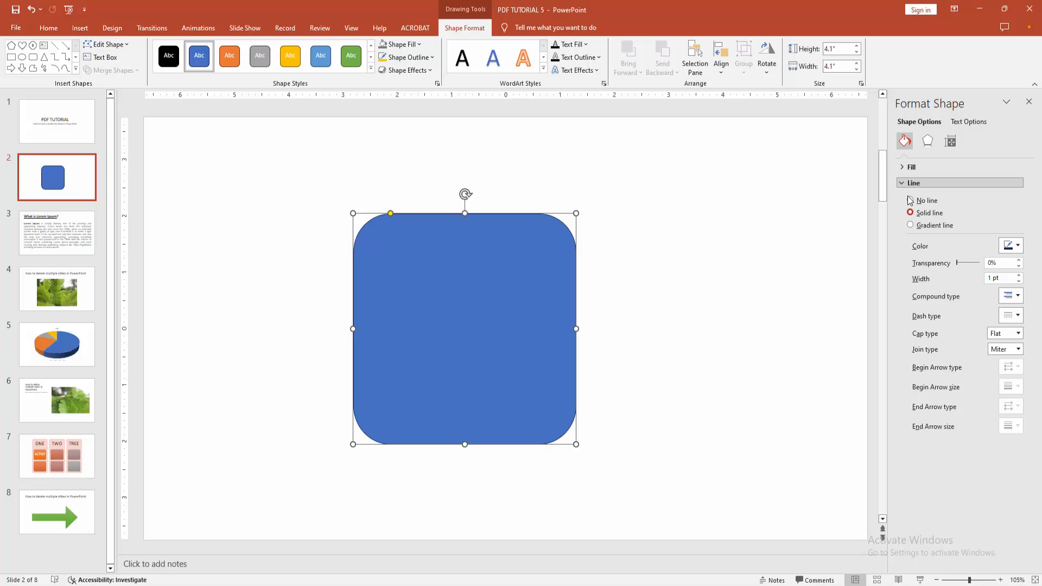
left_click(1016, 295)
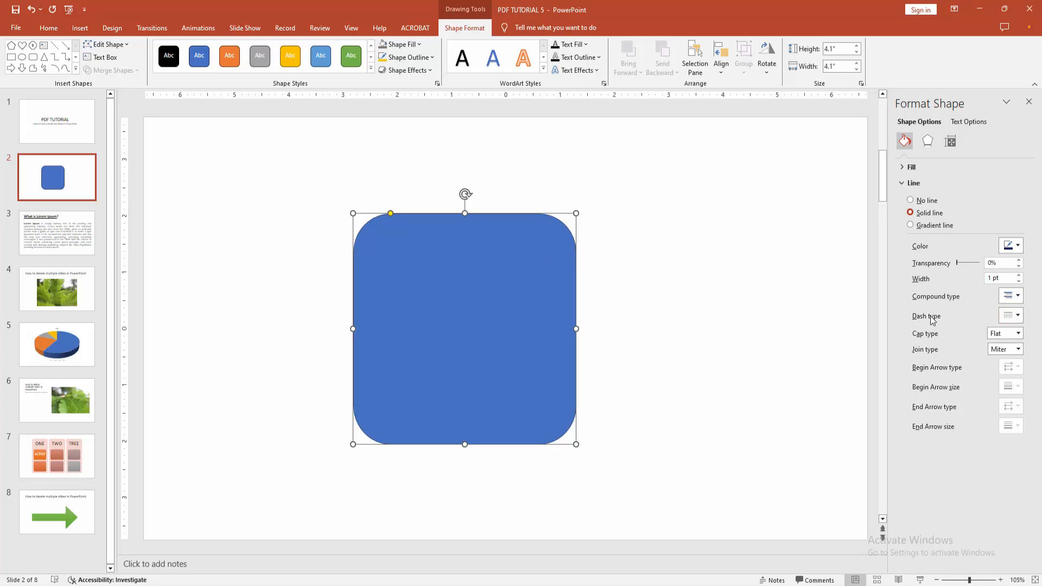
Make the shape's outline red and increase its width with the spinner.
left_click(1019, 246)
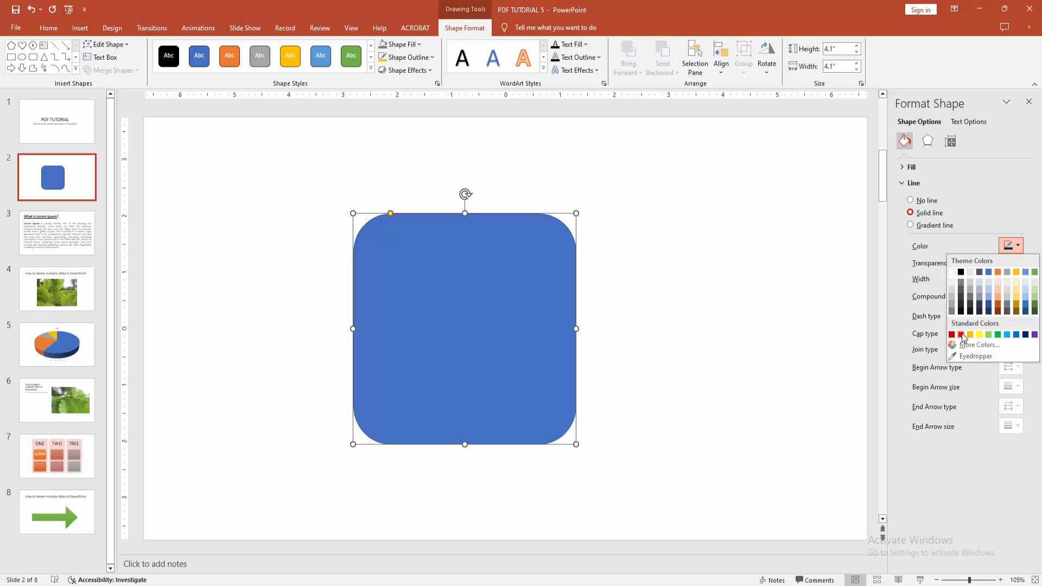
left_click(951, 334)
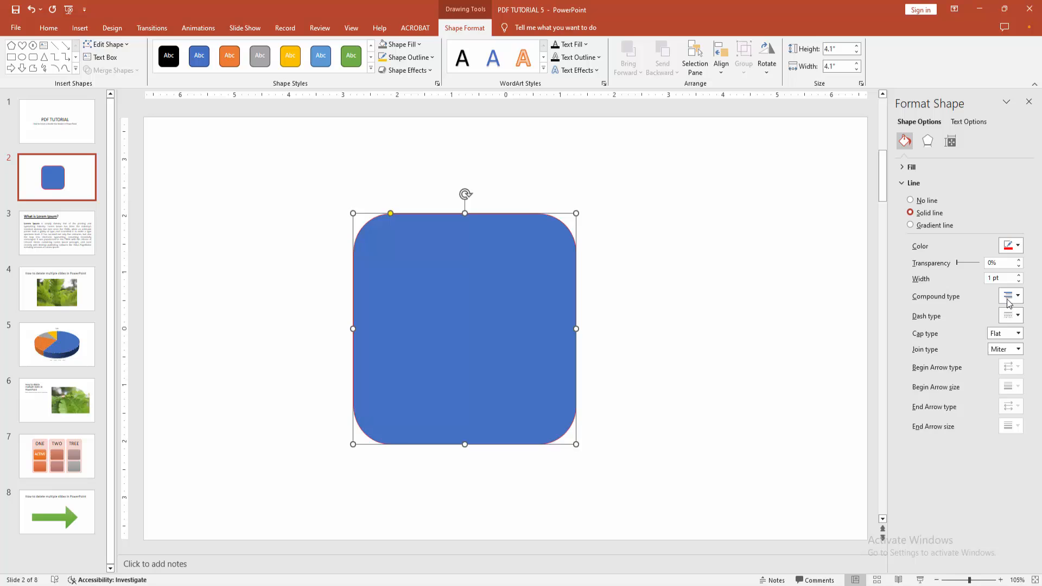
left_click(1020, 275)
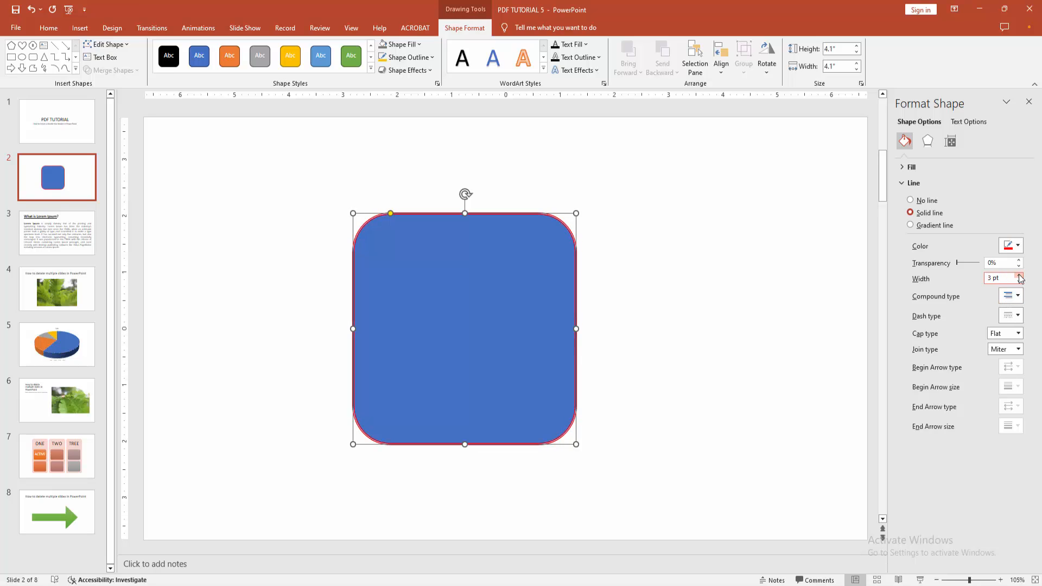
left_click(1020, 275)
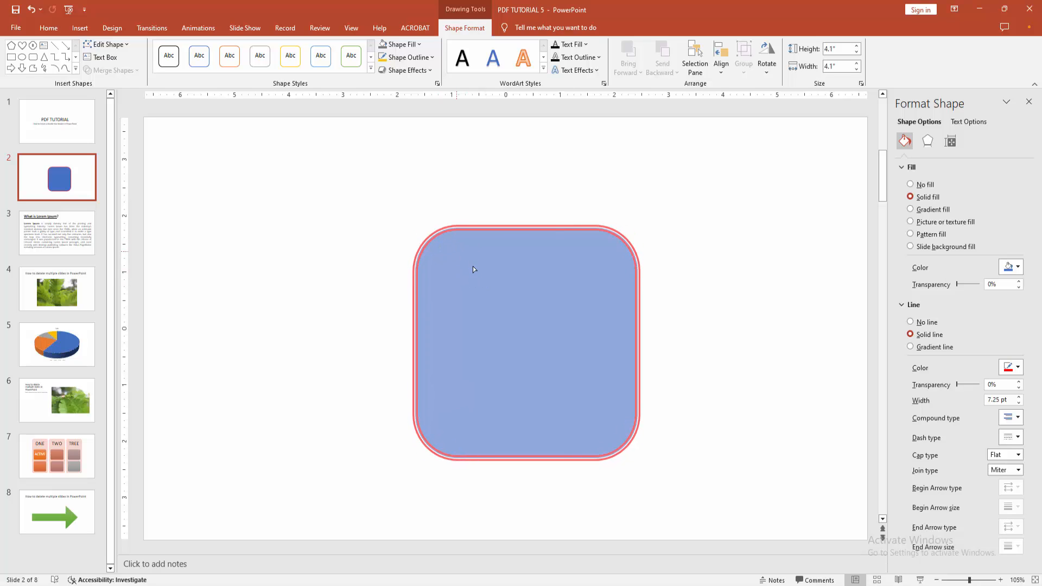
Deselect the shape to view the finished red double-line border.
left_click(322, 287)
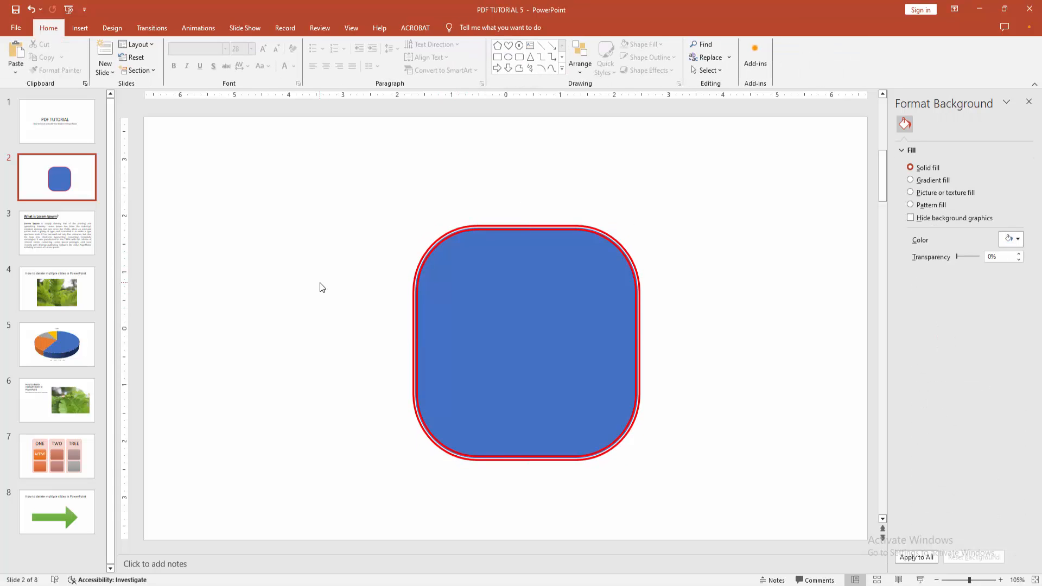